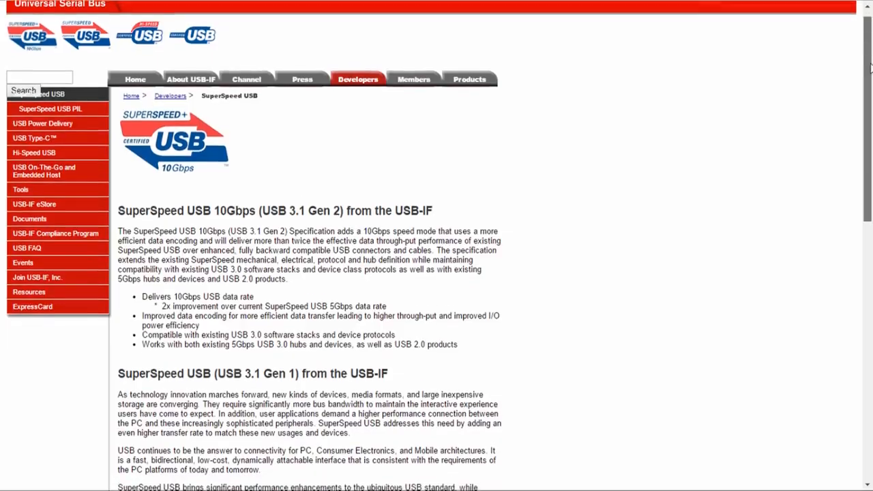
pyautogui.scroll(-3)
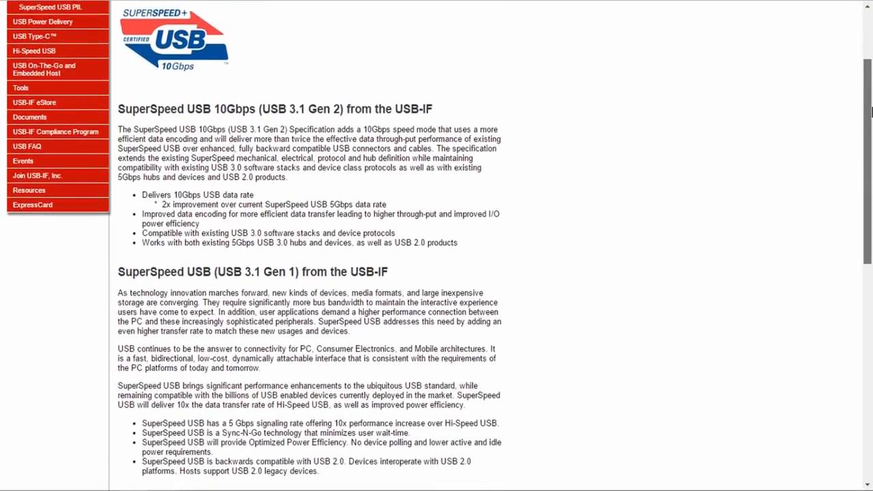
pyautogui.scroll(-3)
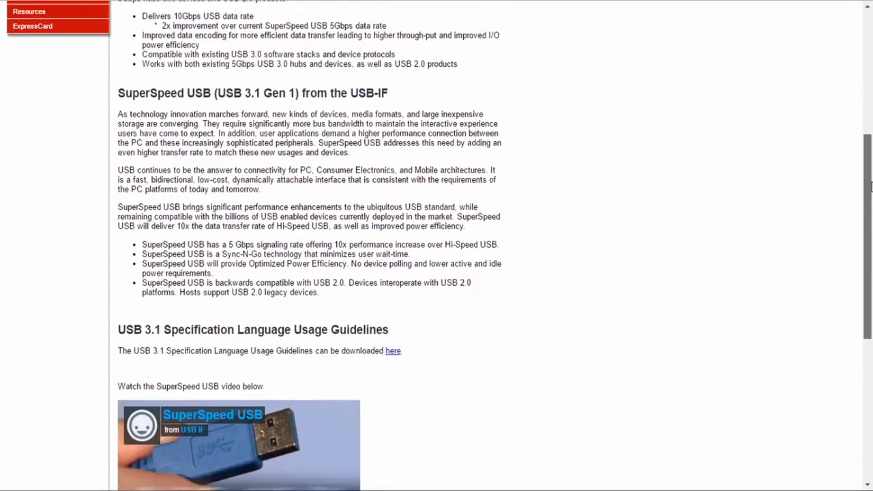
pyautogui.scroll(-3)
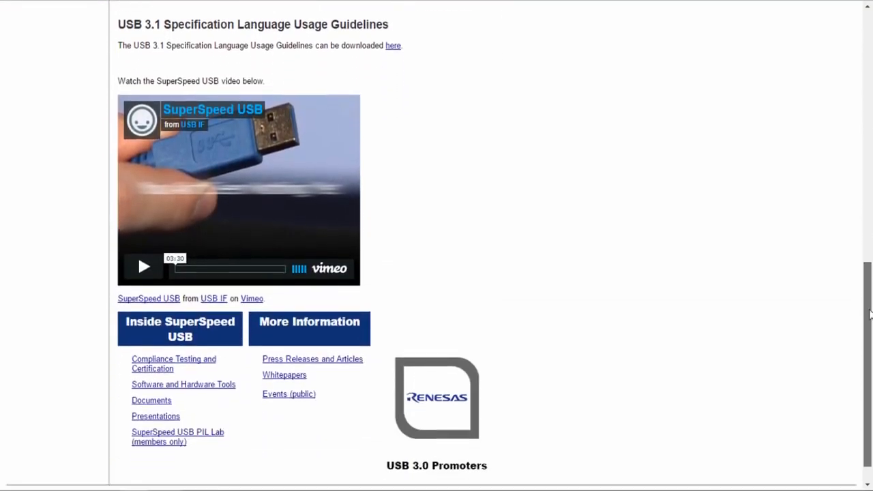